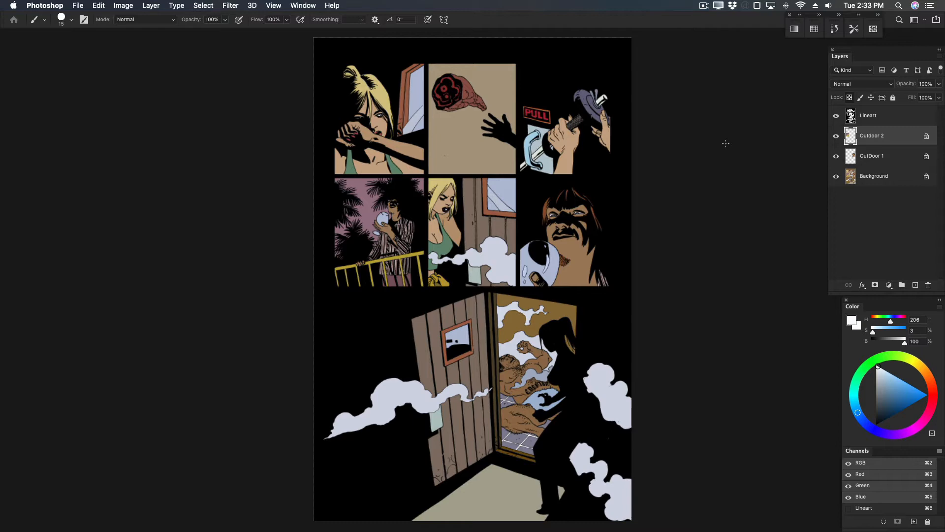
Show the Swatches panel with the custom swatch set and default colour groups
left_click(872, 29)
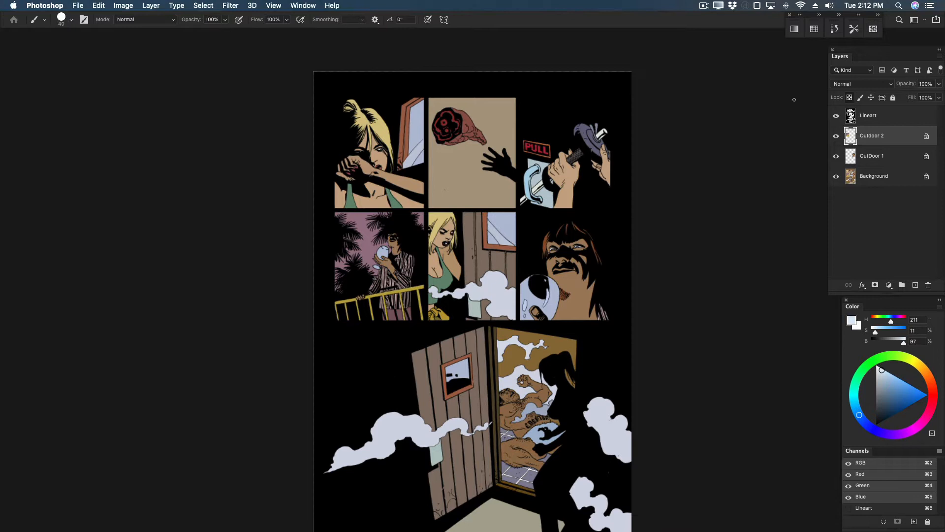
left_click(815, 28)
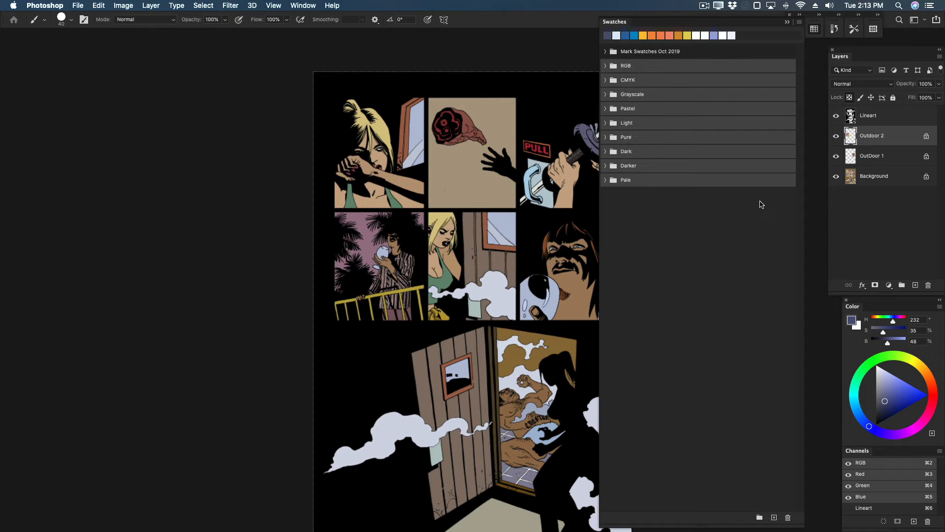
Expand and collapse the Mark Swatches Oct 2019 group while browsing swatch files
left_click(605, 51)
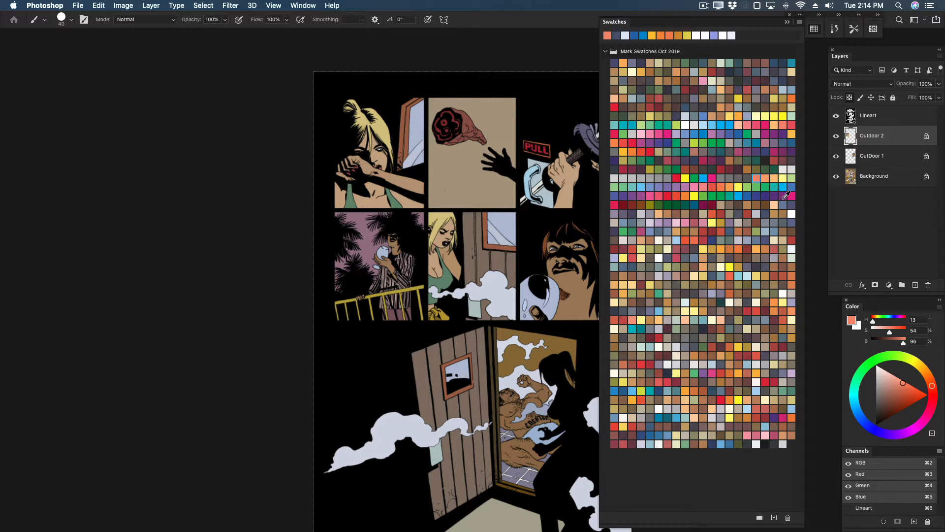
left_click(759, 517)
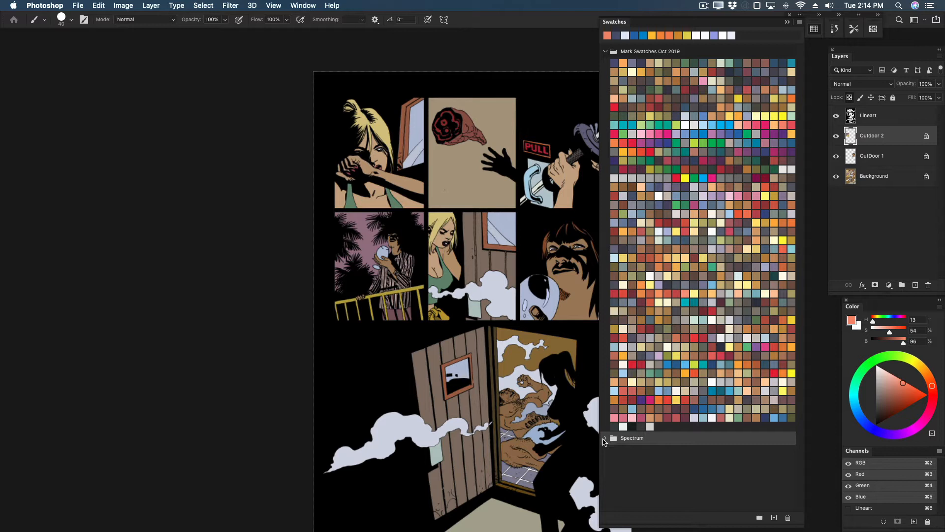
left_click(606, 51)
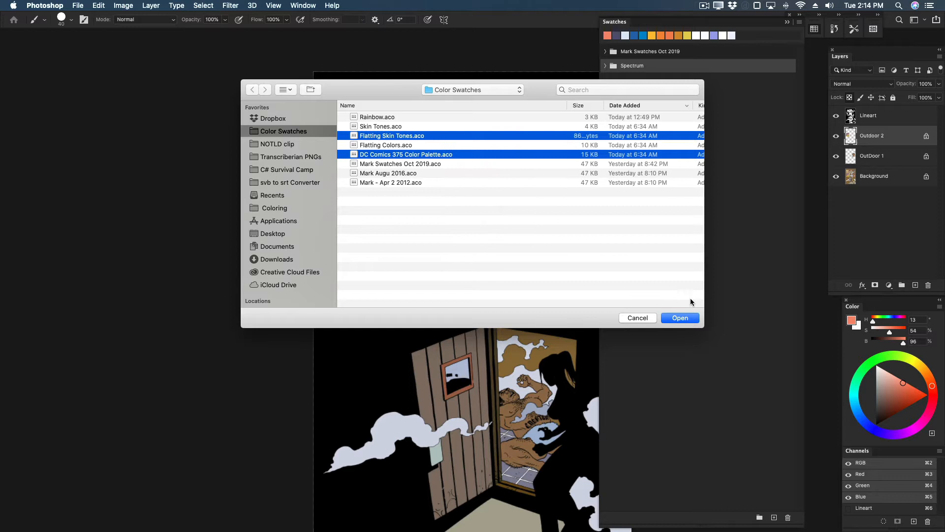
Import Flatting Skin Tones and DC Comics 375 Color Palette, then begin exporting swatches
left_click(680, 318)
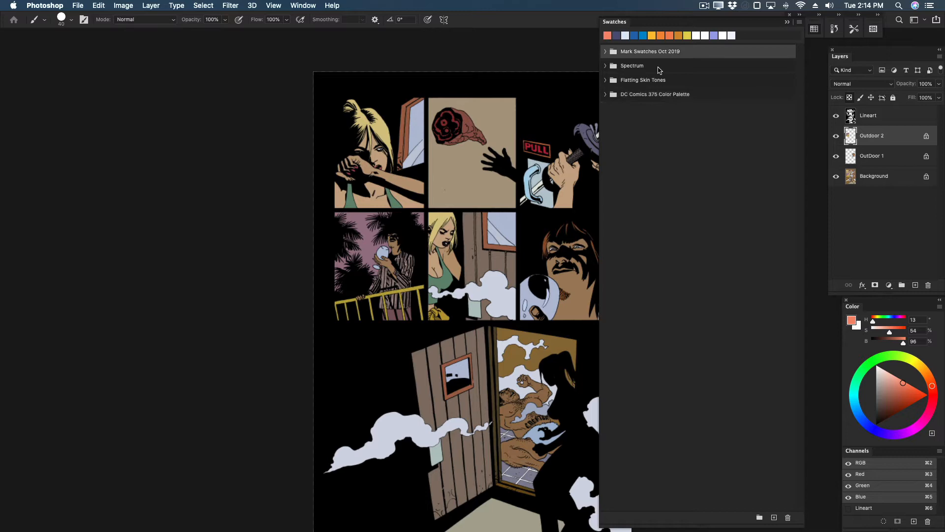
left_click(605, 108)
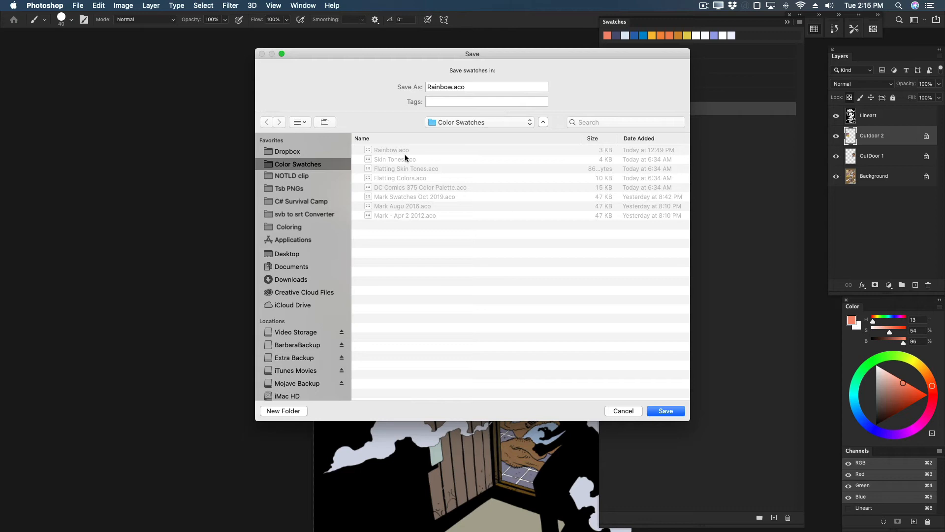
left_click(665, 410)
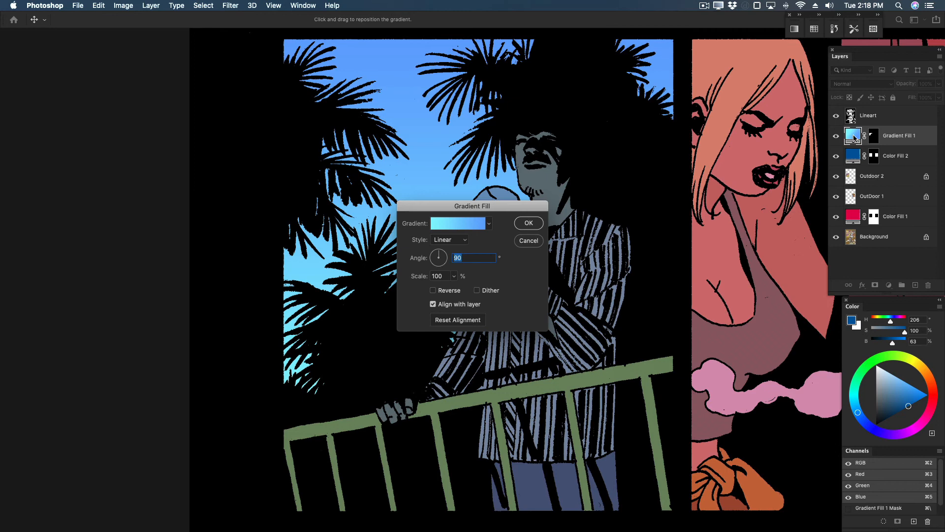
Enter a 270-degree angle for the blue sky gradient fill
type("270")
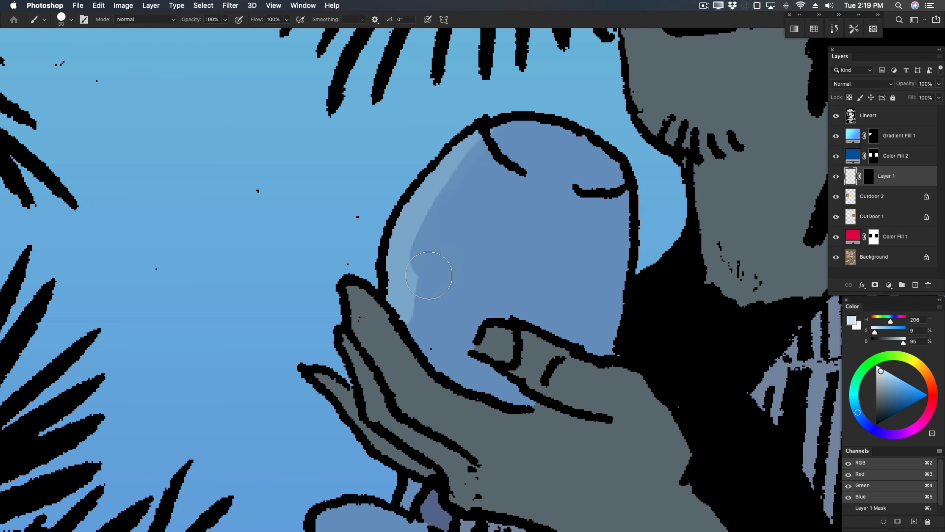
Paint a light streak on the glass's left edge and a highlight in its middle
left_click_drag(428, 275, 560, 213)
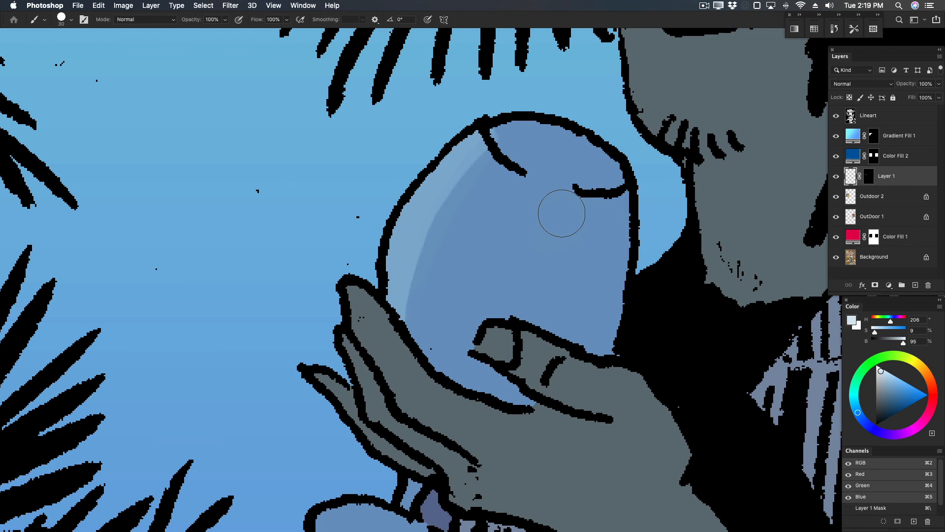
left_click_drag(560, 217, 536, 310)
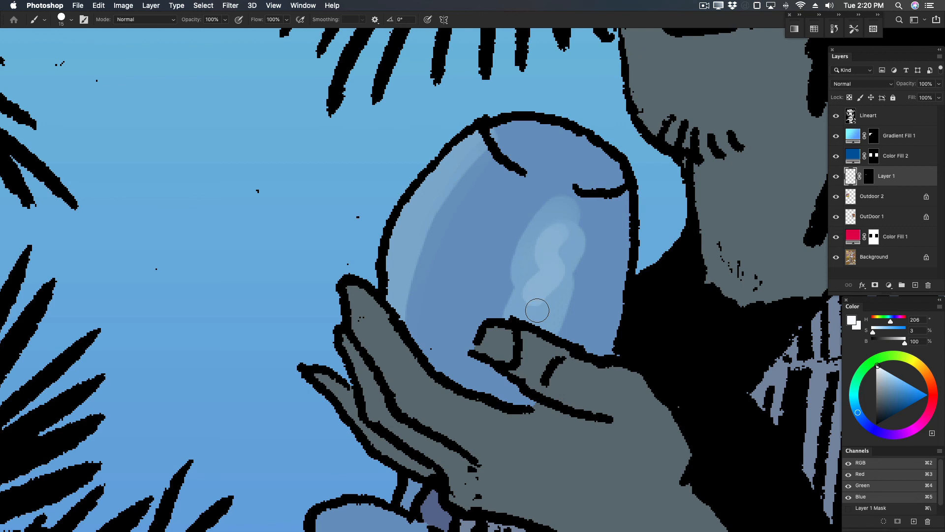